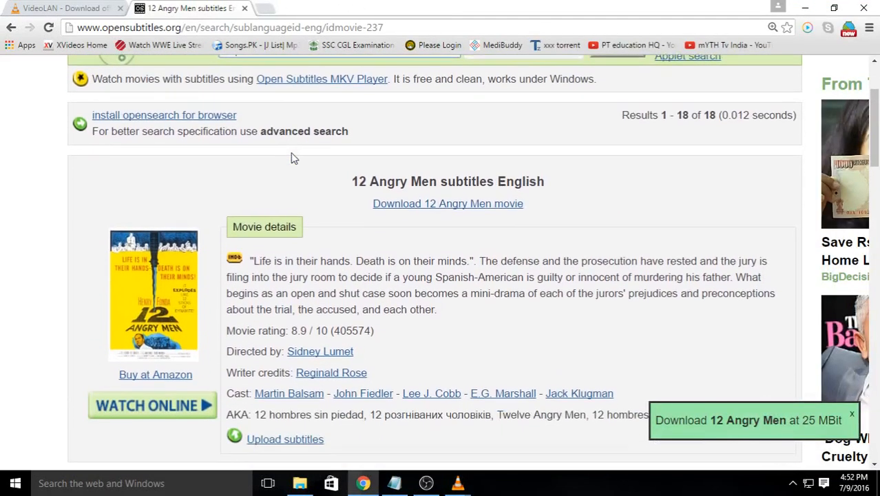
Leave the OpenSubtitles results for 12 Angry Men and switch to the VideoLAN download page.
scroll(down, 3)
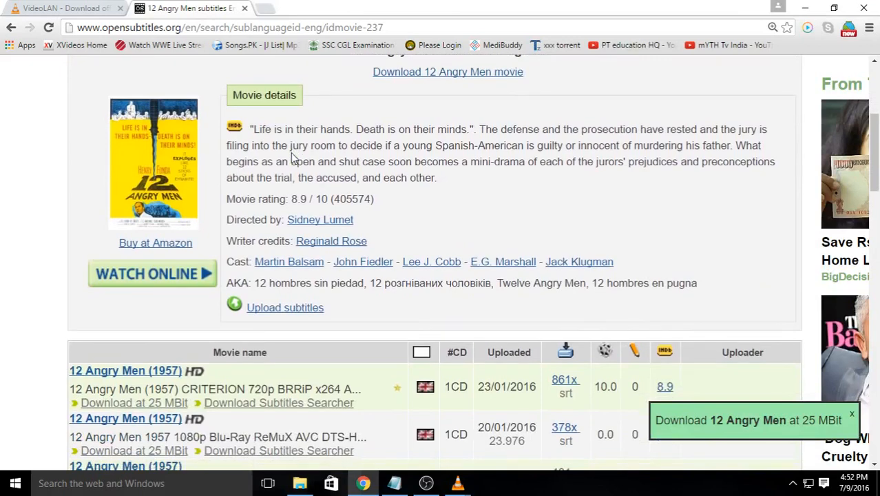
click(62, 9)
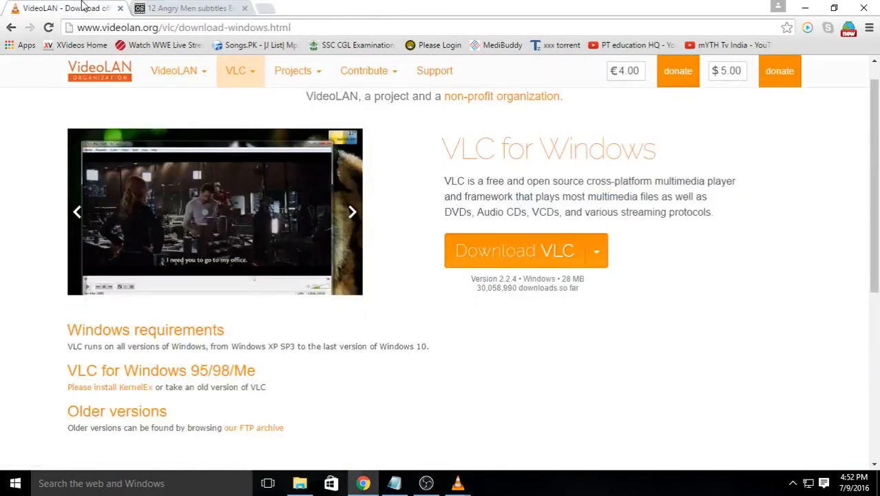
click(173, 71)
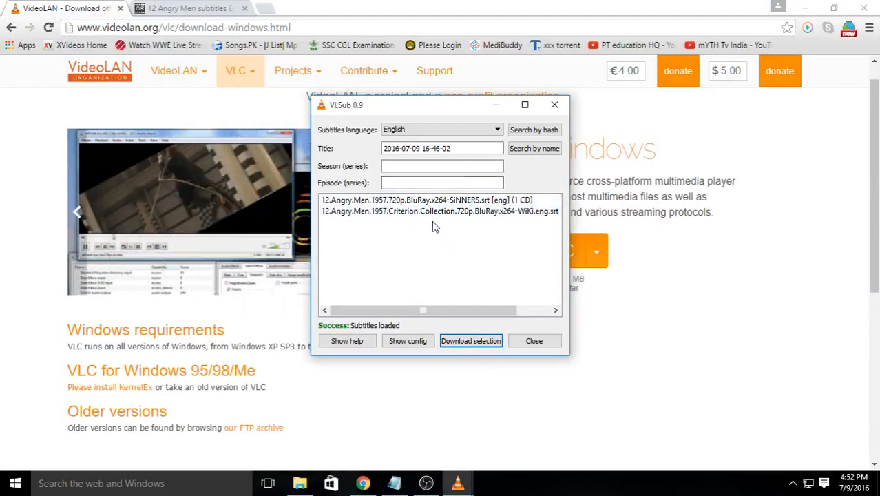
mouse_move(426, 226)
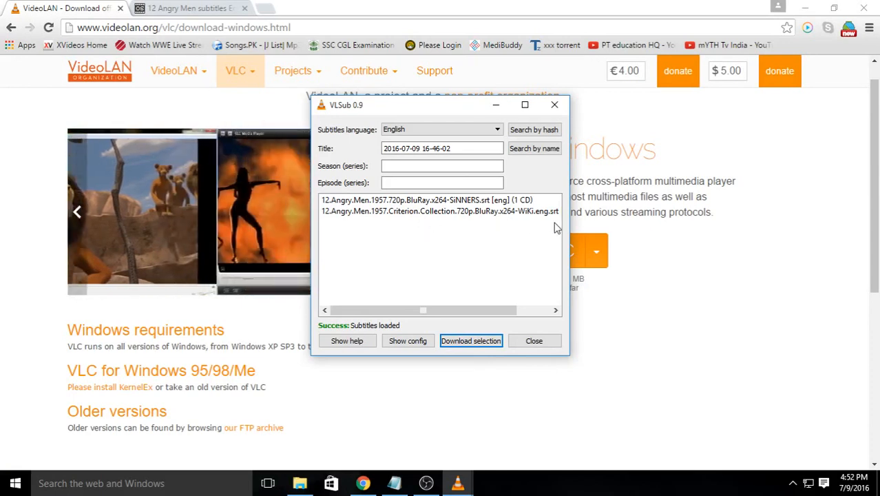
click(534, 341)
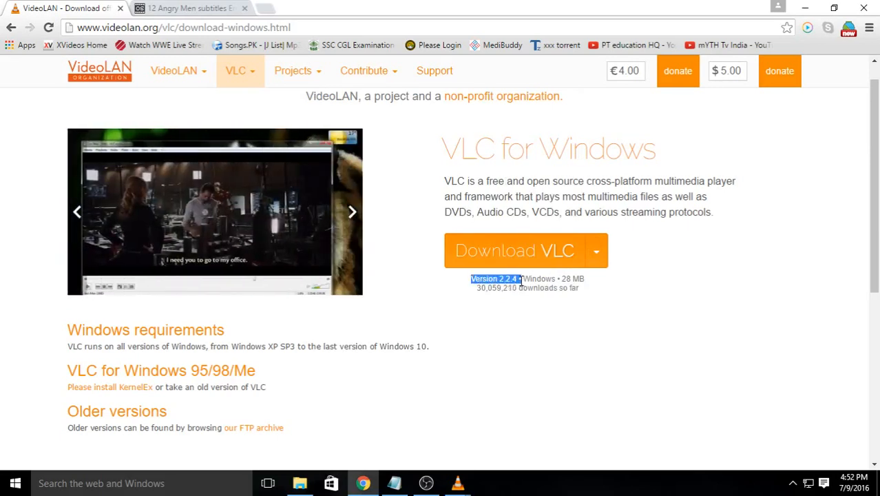
Bring up VLC with the 12 Angry Men (1957) YIFY file loaded at the start of playback.
click(364, 70)
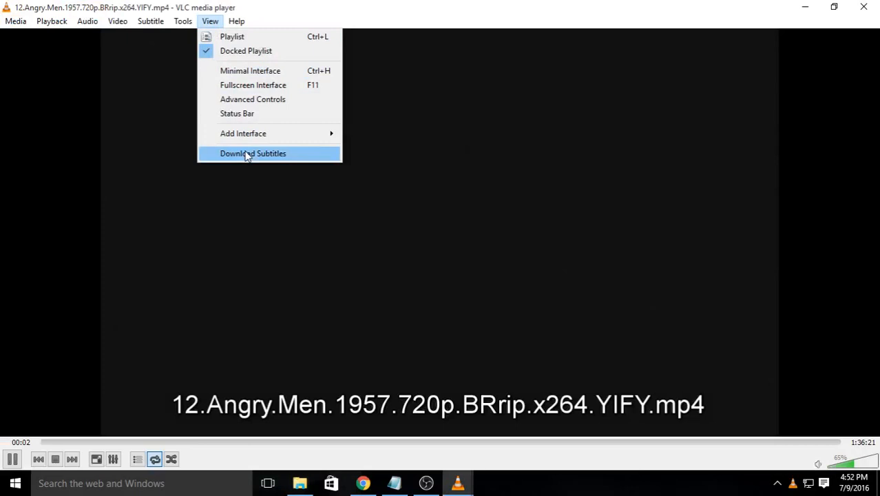
Start VLSub via View > Download Subtitles, keep English and the movie's title, and search by name.
click(254, 153)
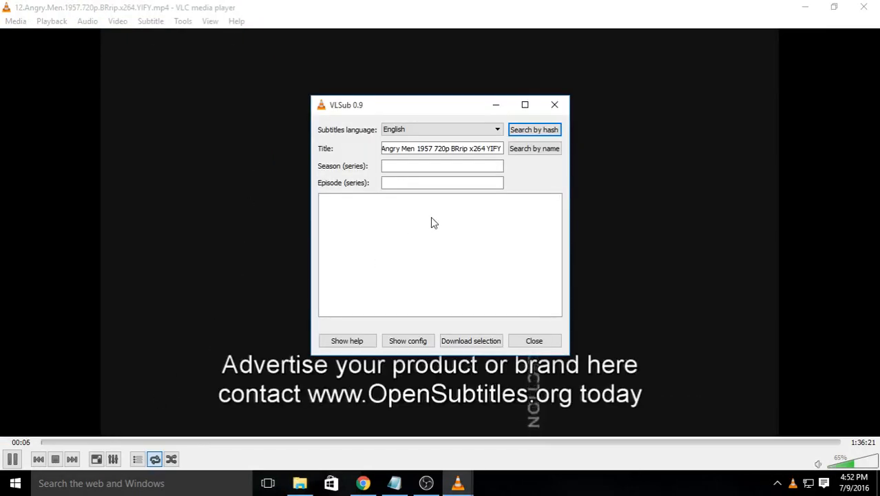
click(534, 340)
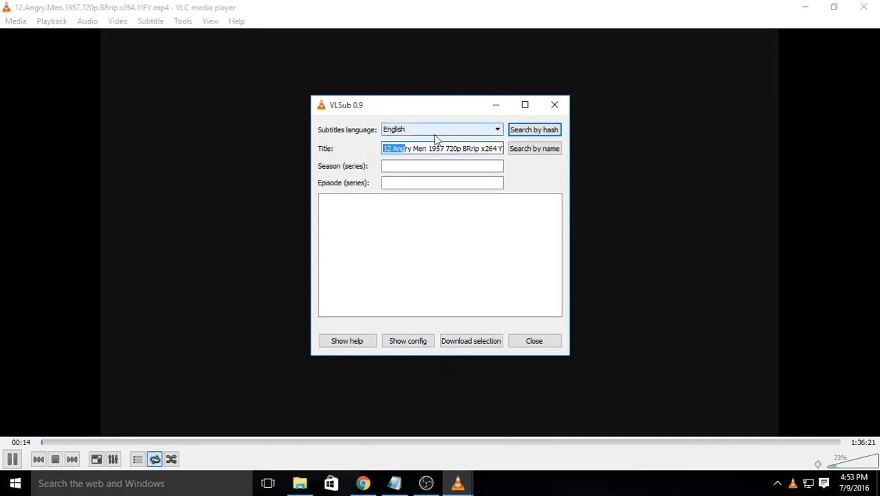
click(493, 149)
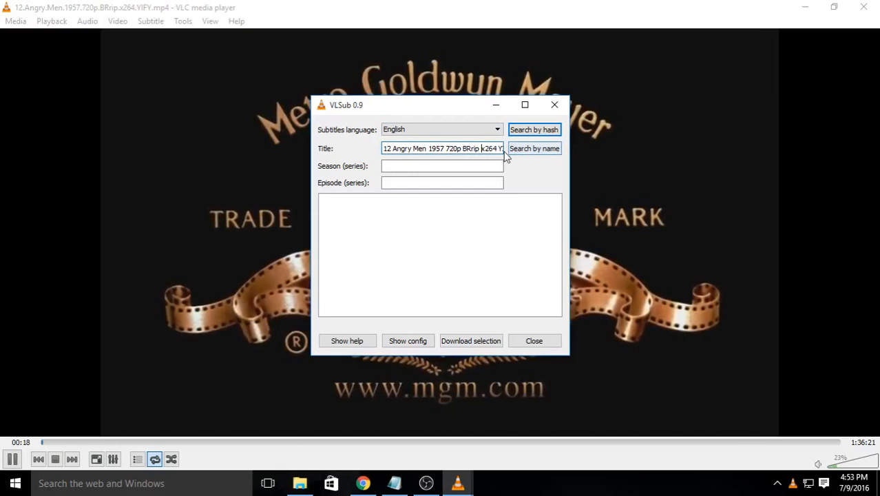
click(441, 166)
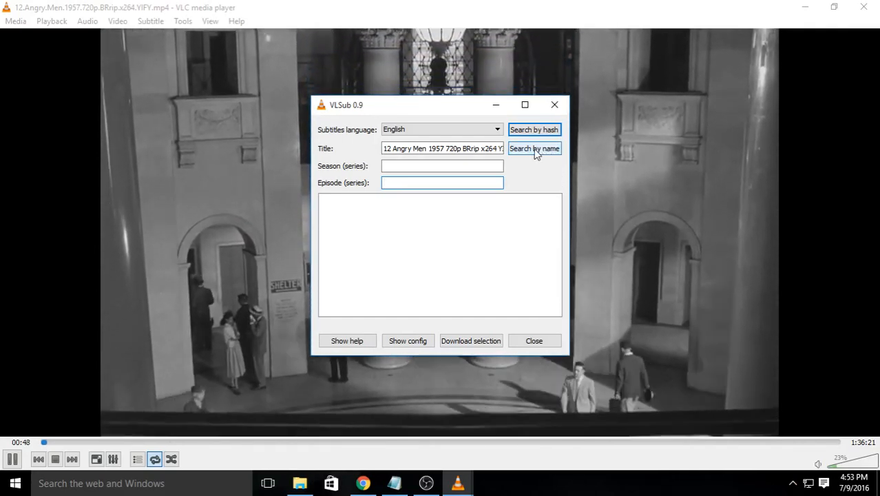
click(534, 149)
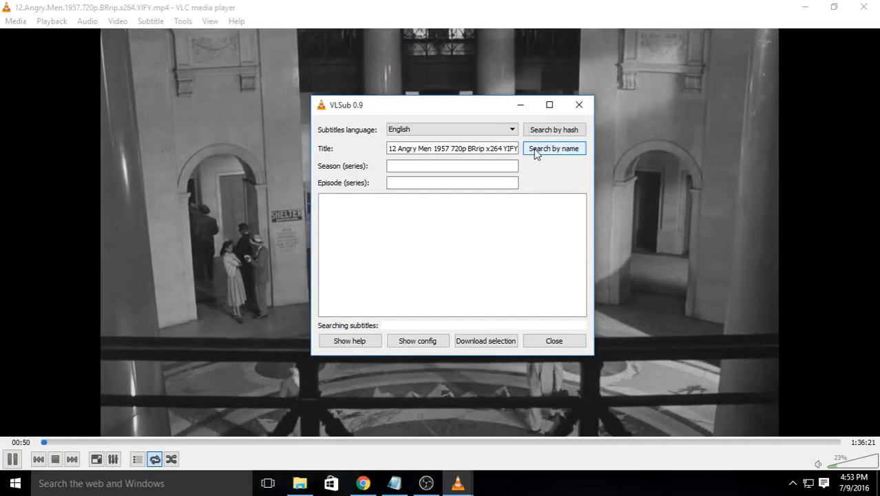
Download and load the 720p BluRay SINNERS English subtitle from the 18 results, then close VLSub.
click(554, 149)
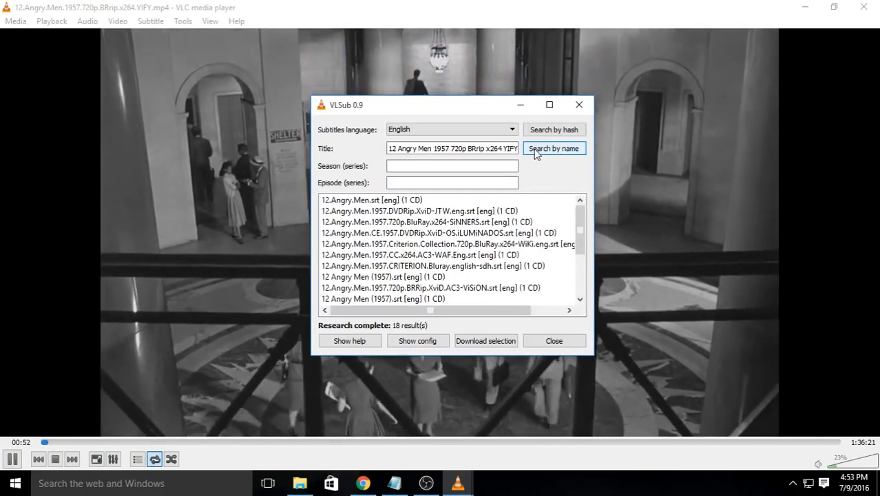
click(420, 211)
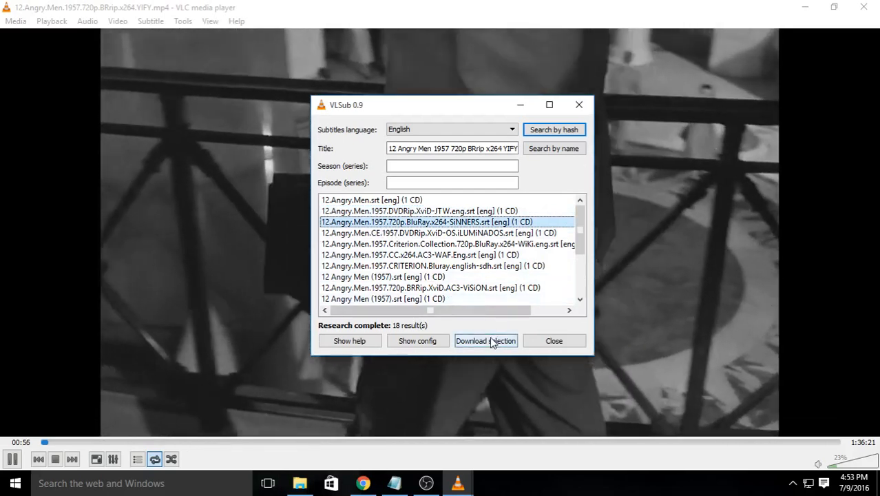
click(485, 340)
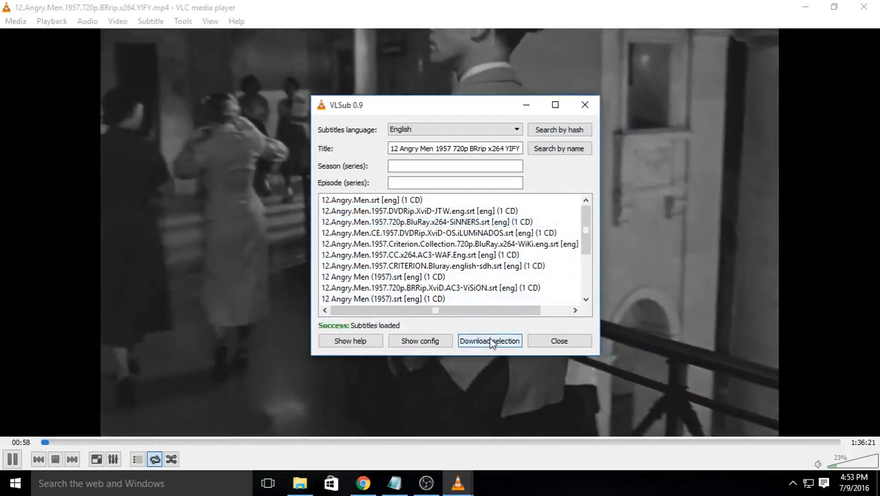
click(559, 340)
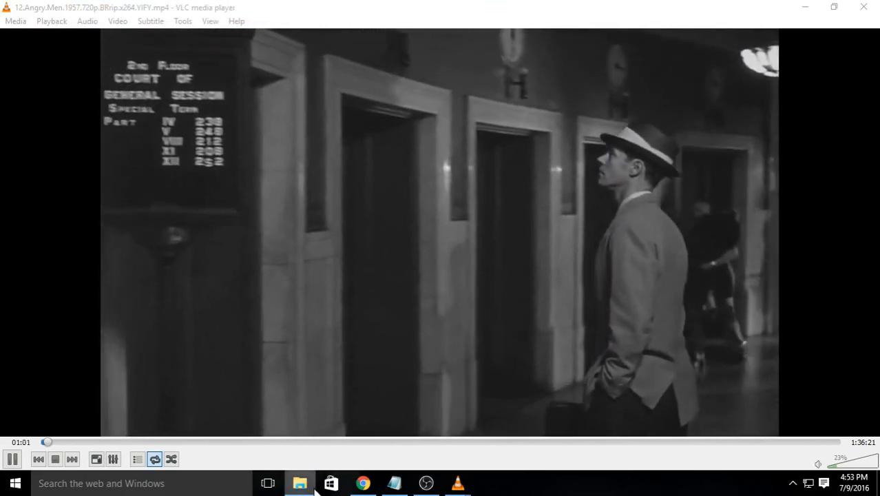
Show the movie's folder in File Explorer to confirm the .srt sits beside the video.
click(300, 482)
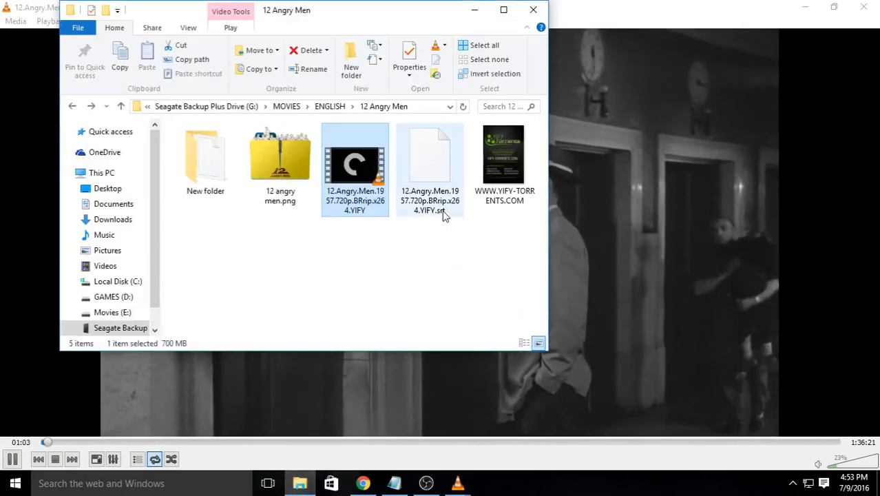